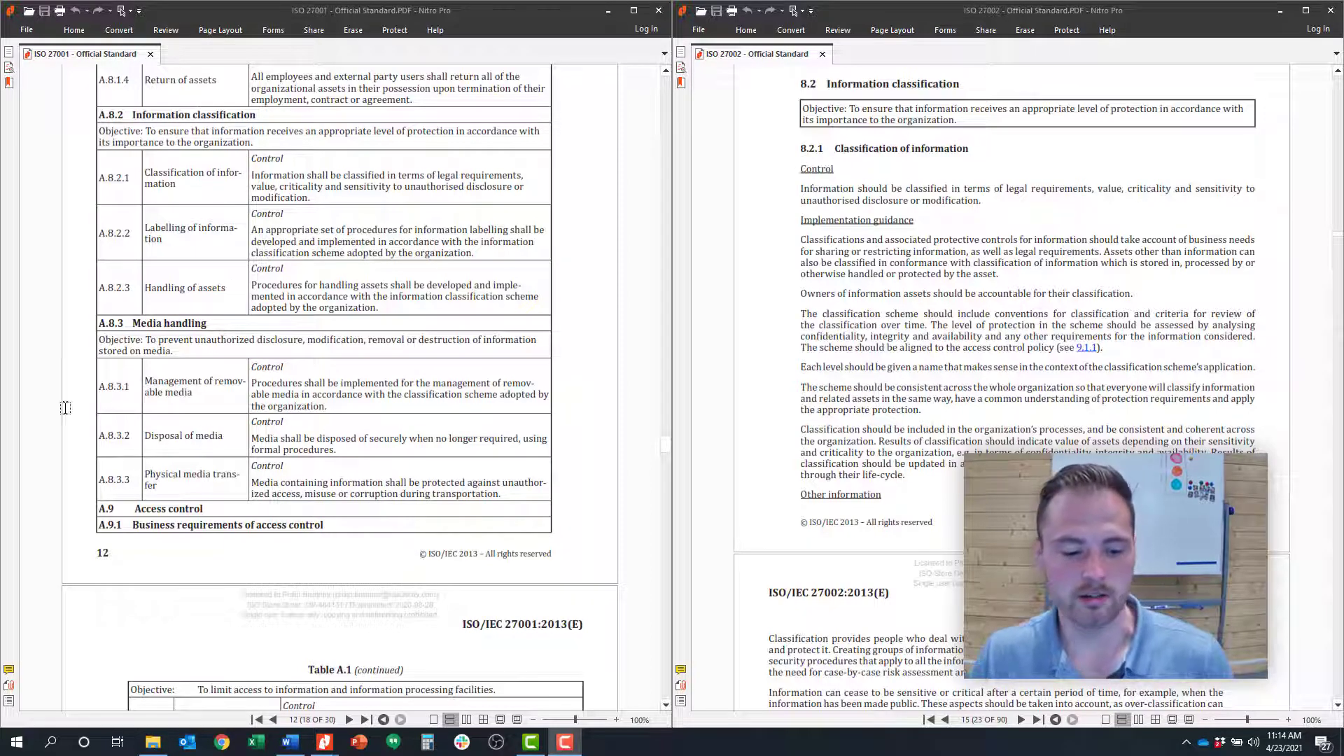
- Switch to the policy template in Word showing 8.2 Information Classification on page 15
click(288, 742)
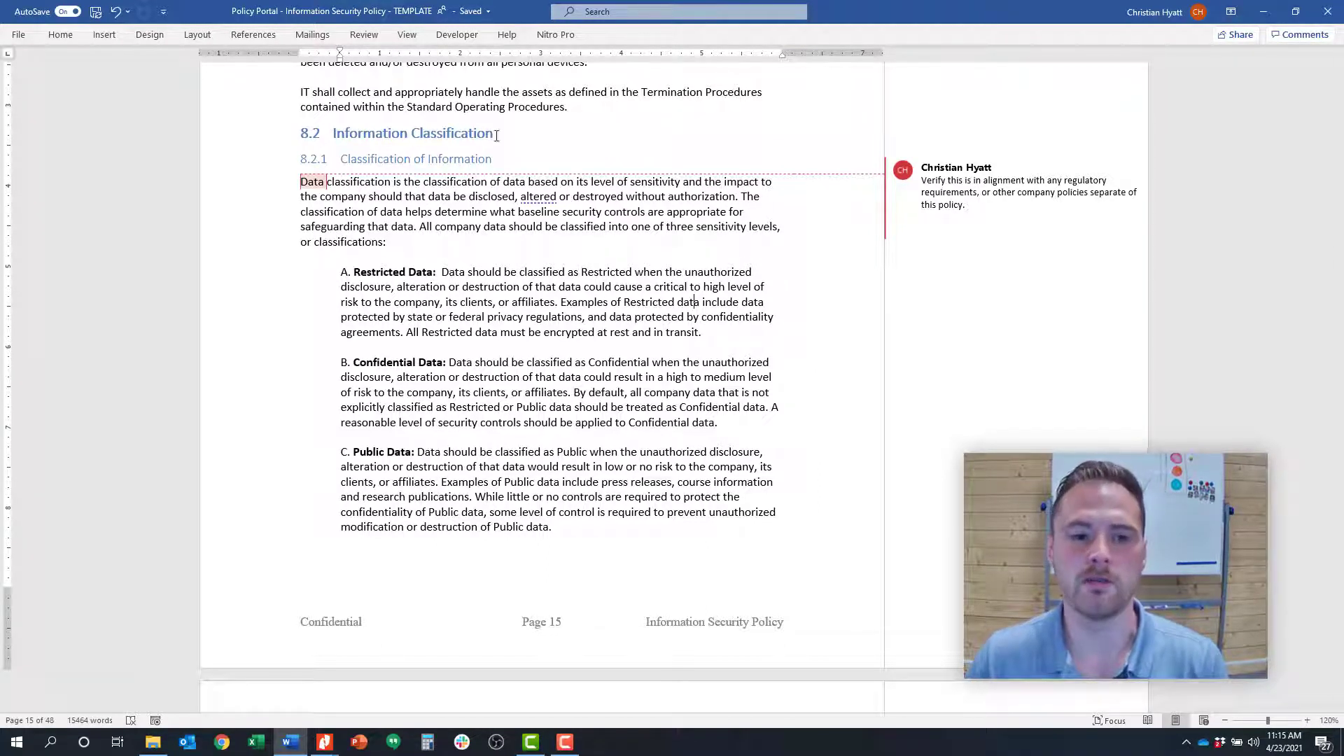
- Scroll to page 16 so 8.2.2 Labeling of Information and 8.2.3 Handling of Assets are in view
scroll(down, 3)
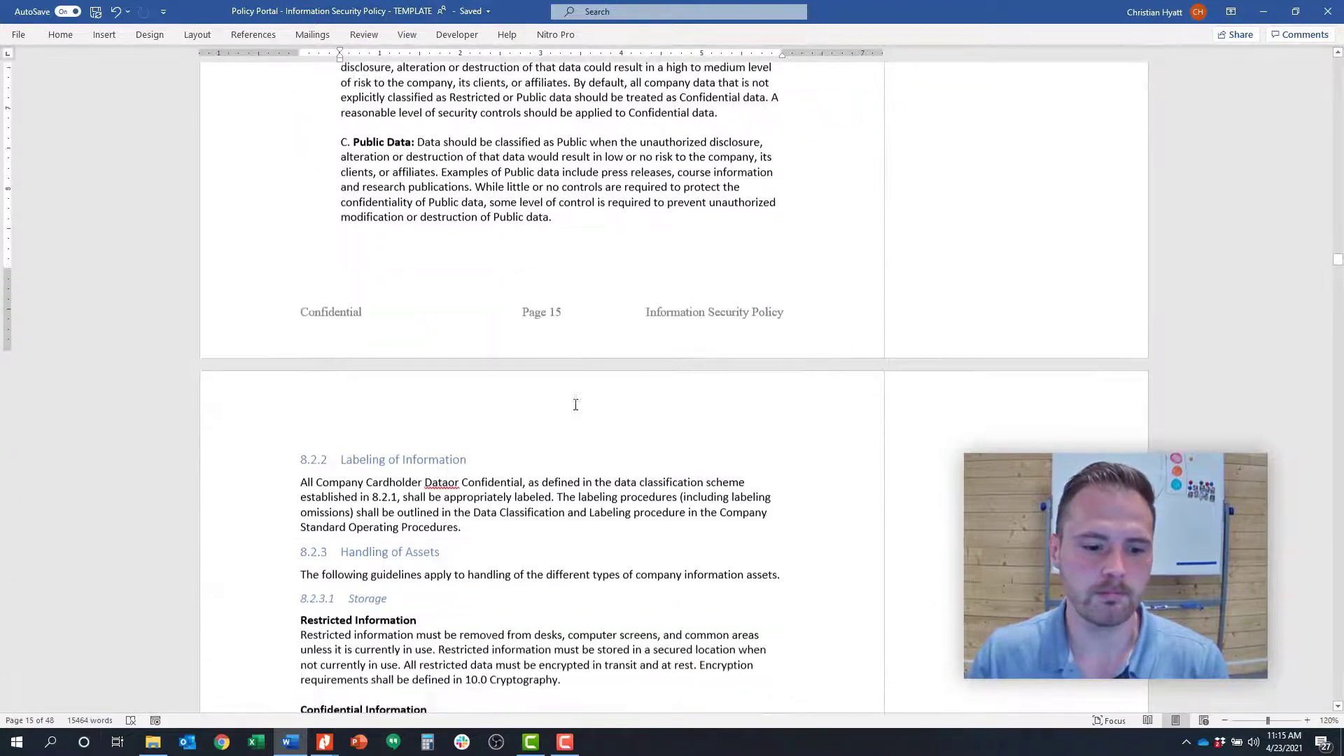
scroll(down, 3)
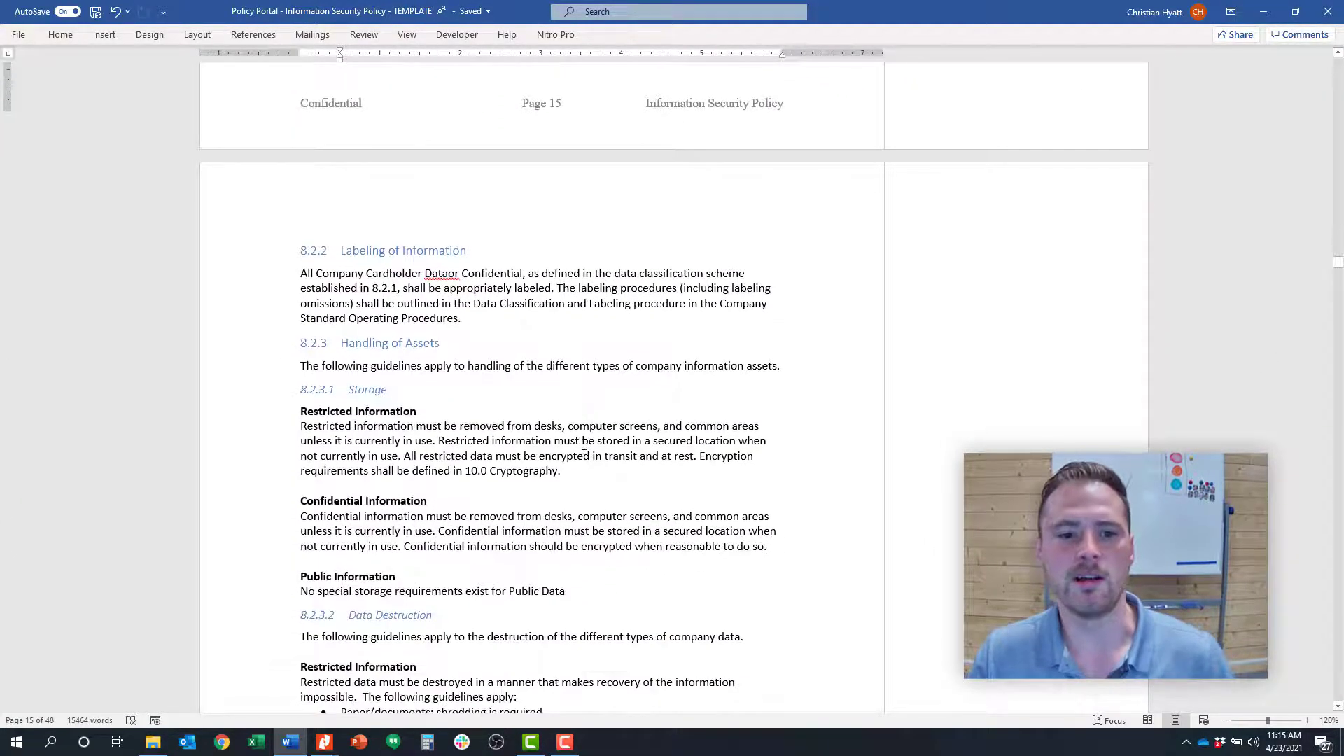
scroll(down, 3)
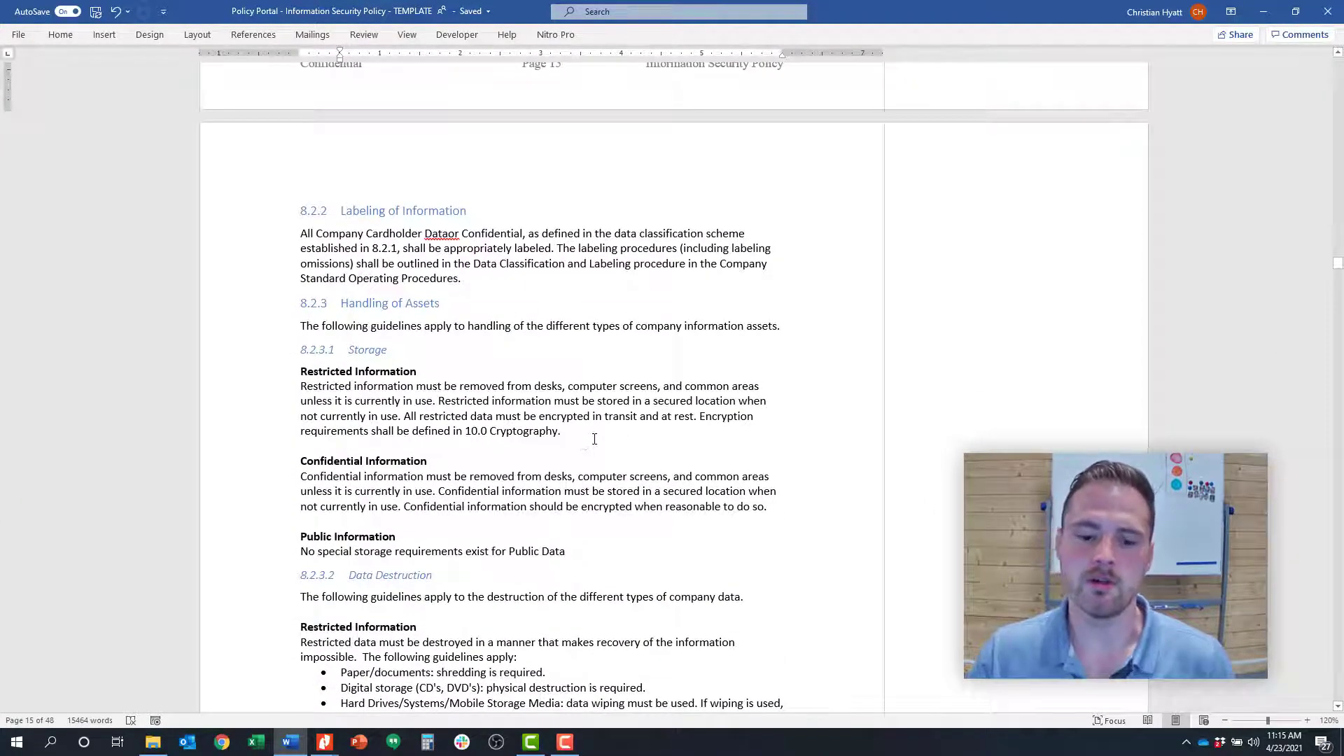
scroll(up, 3)
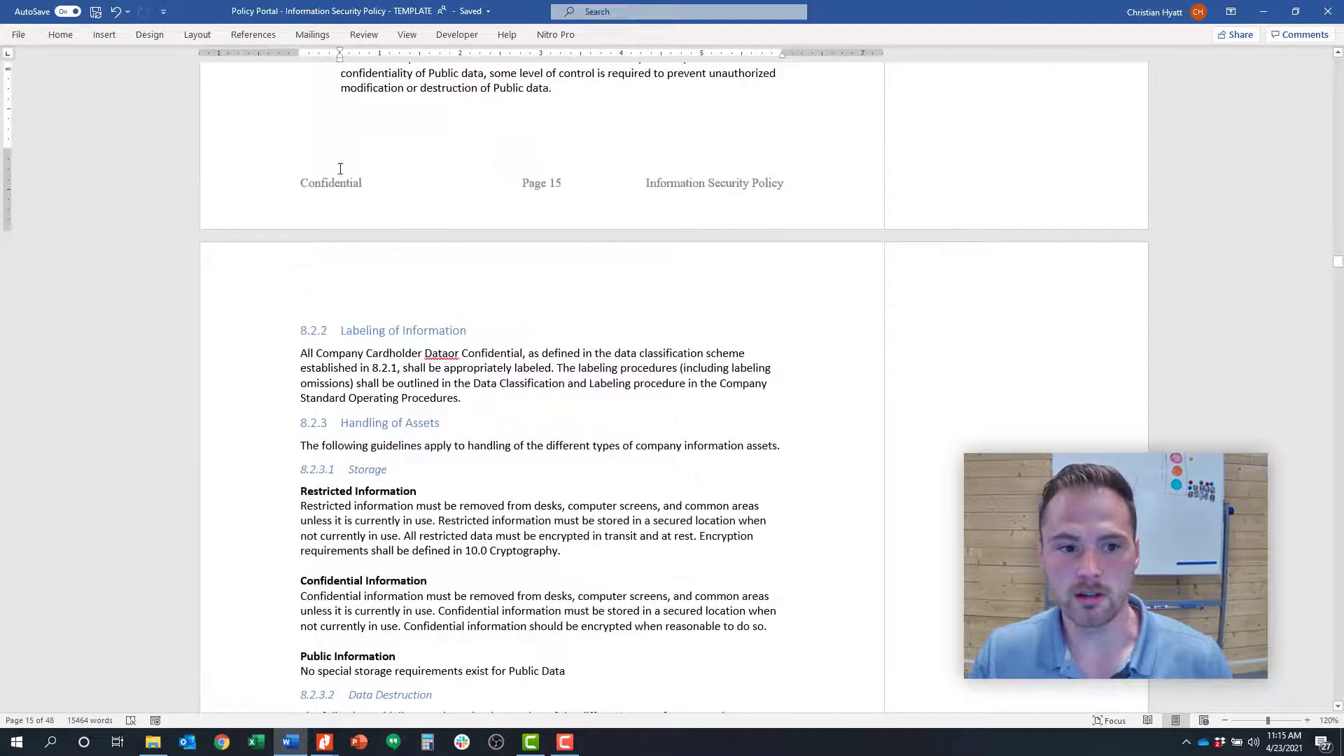
mouse_move(335, 208)
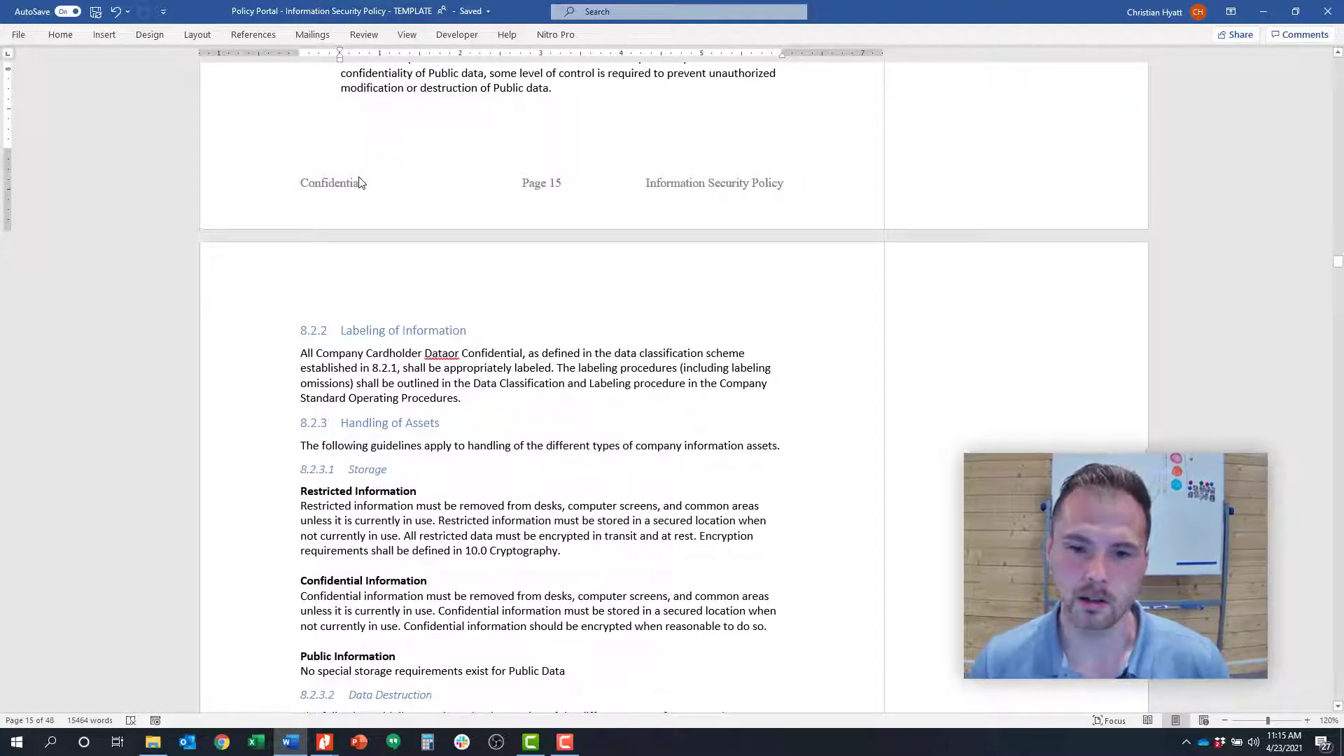
scroll(down, 3)
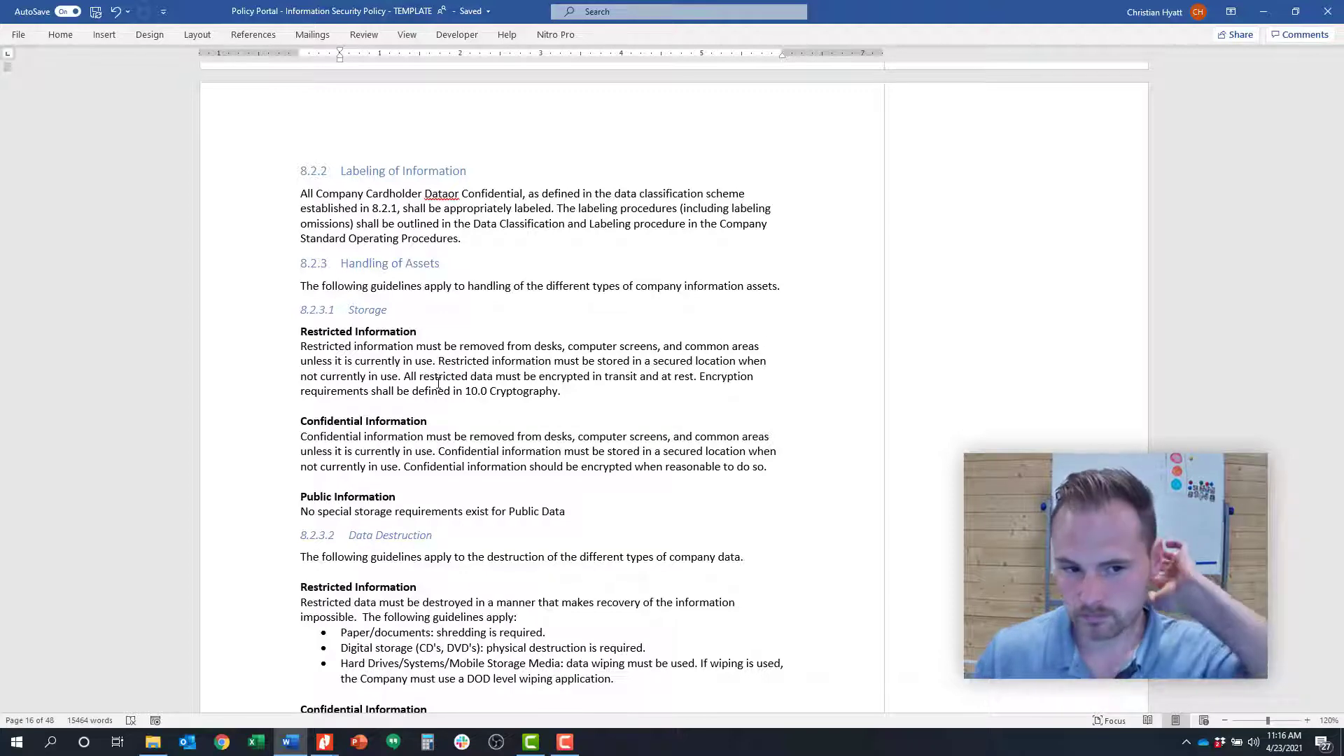
- Scroll through 8.2.3.2–8.2.3.4 restricted-data controls until 8.3 Media Handling appears
scroll(down, 3)
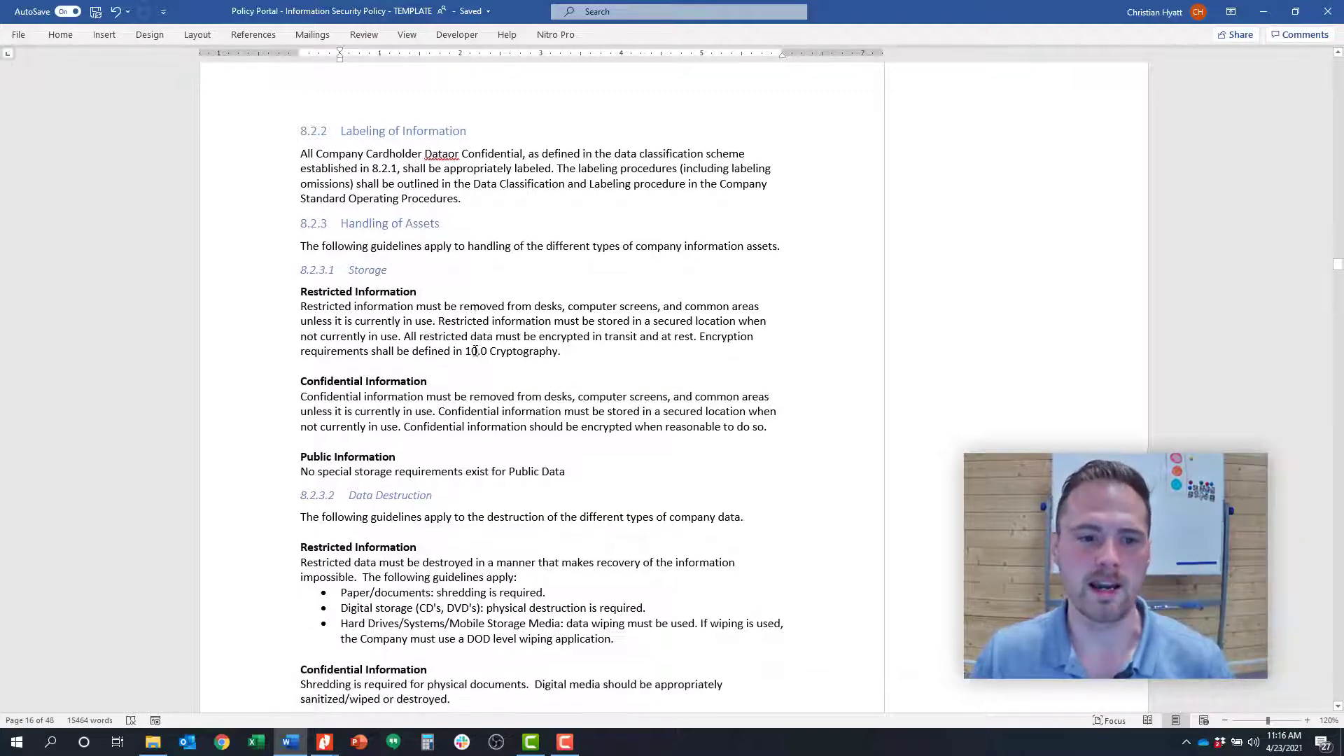
scroll(down, 3)
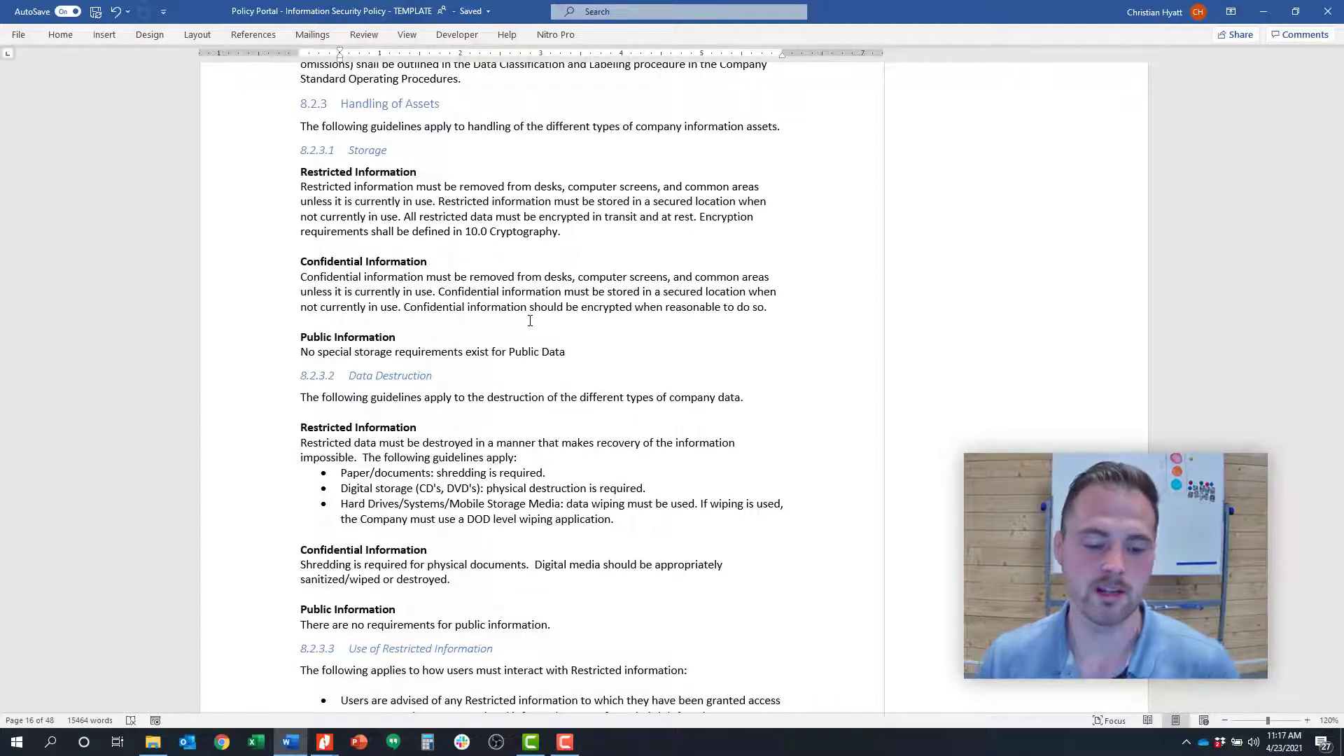
scroll(down, 3)
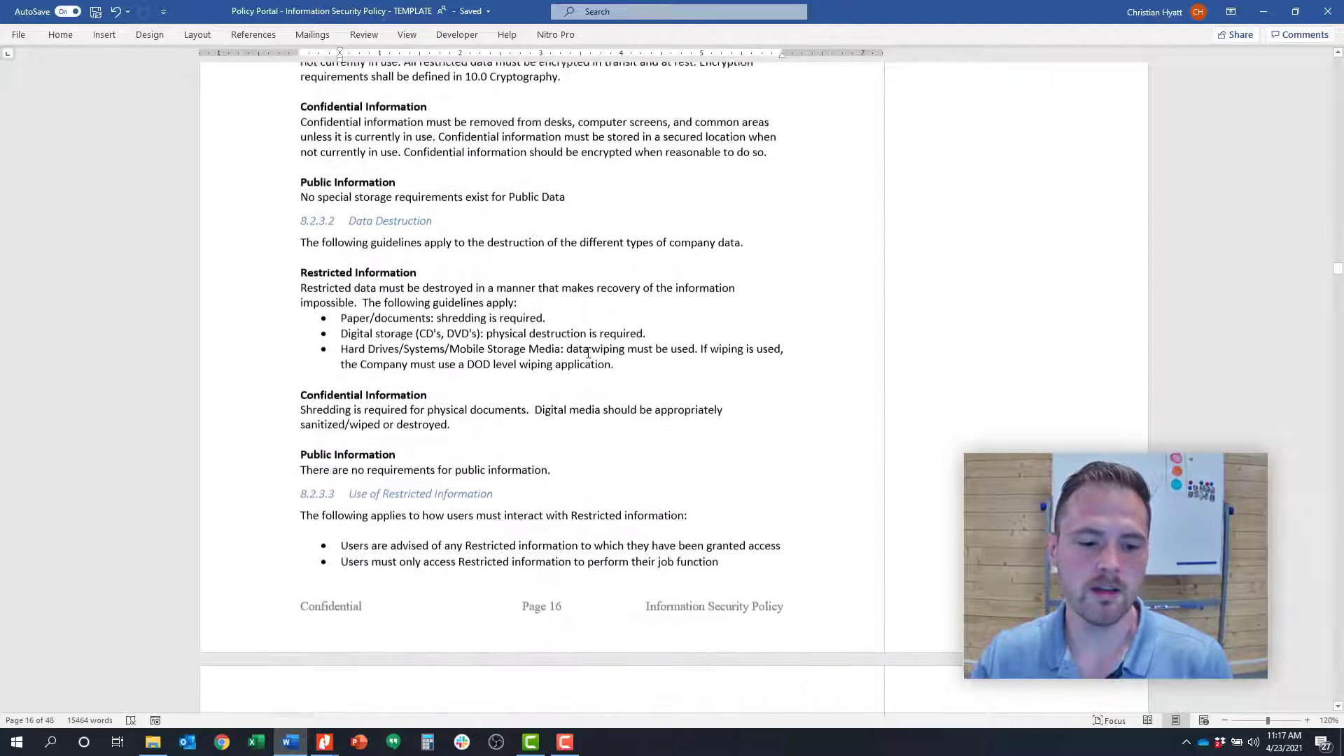
scroll(down, 3)
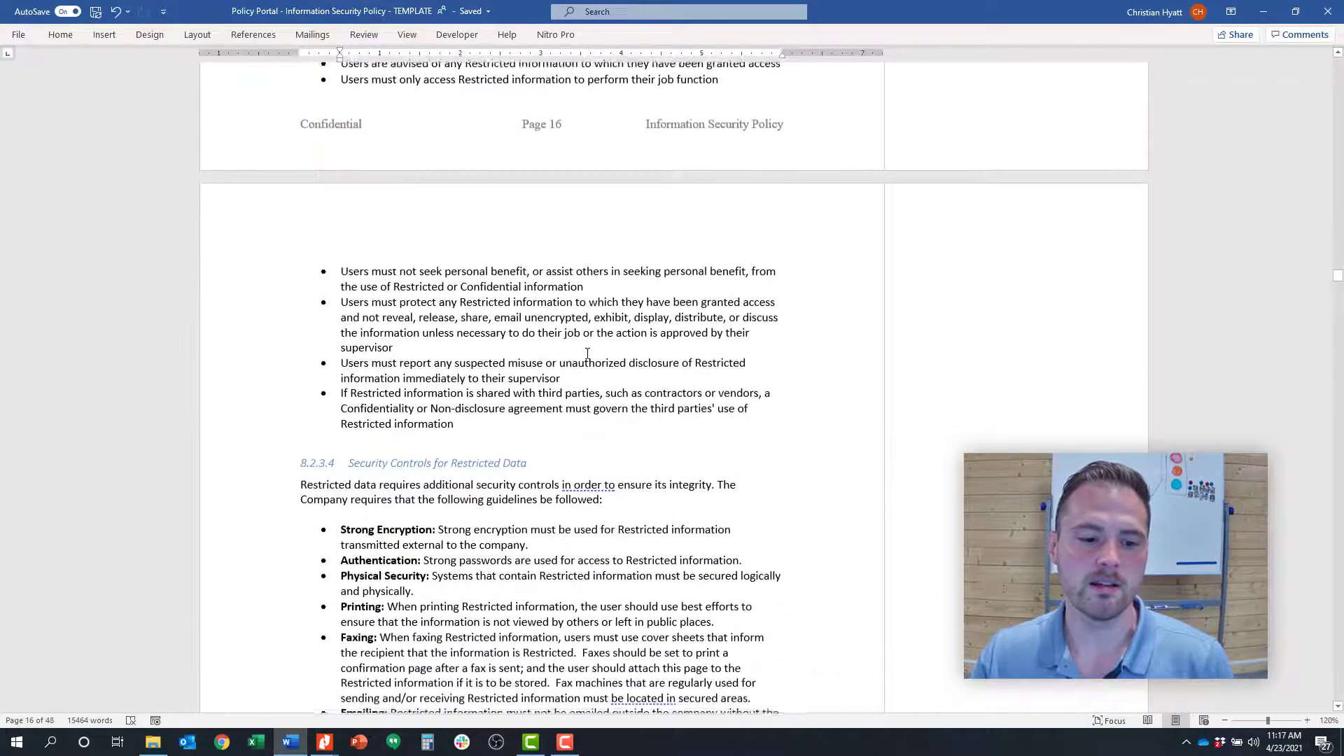
scroll(down, 3)
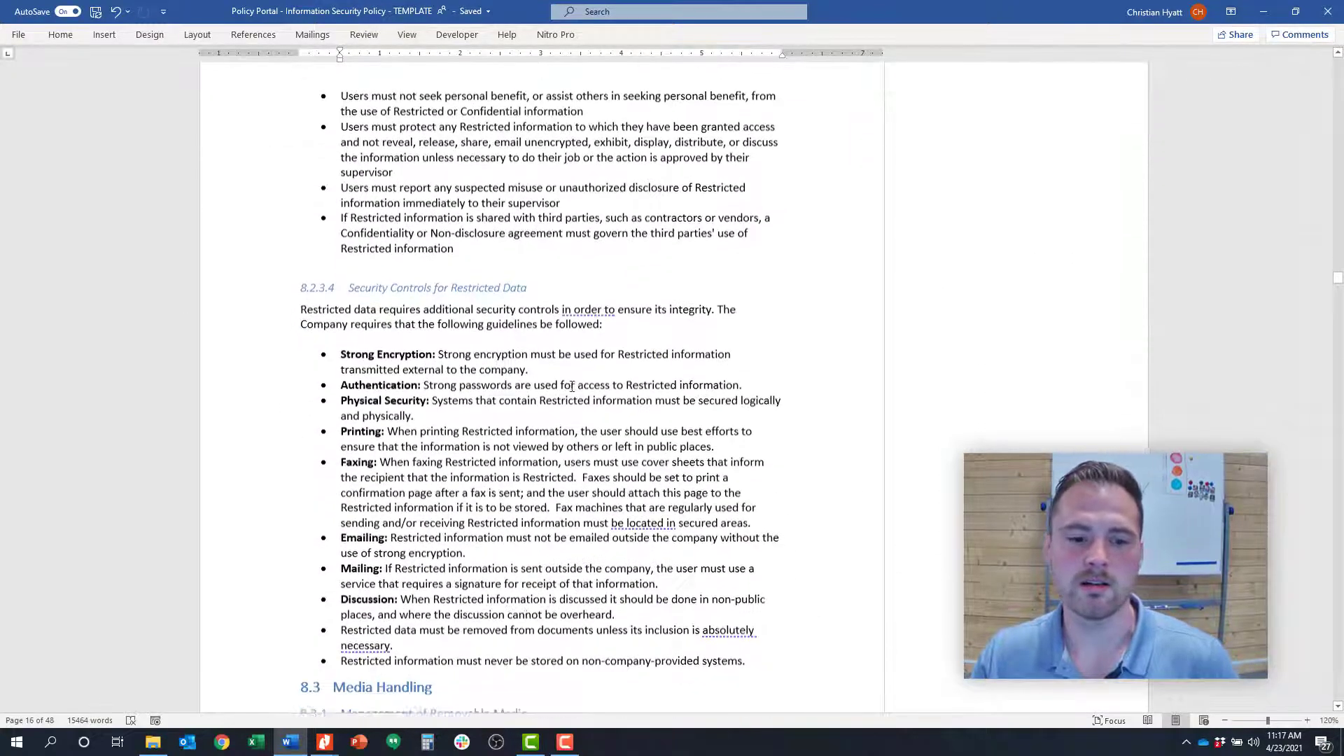
scroll(down, 3)
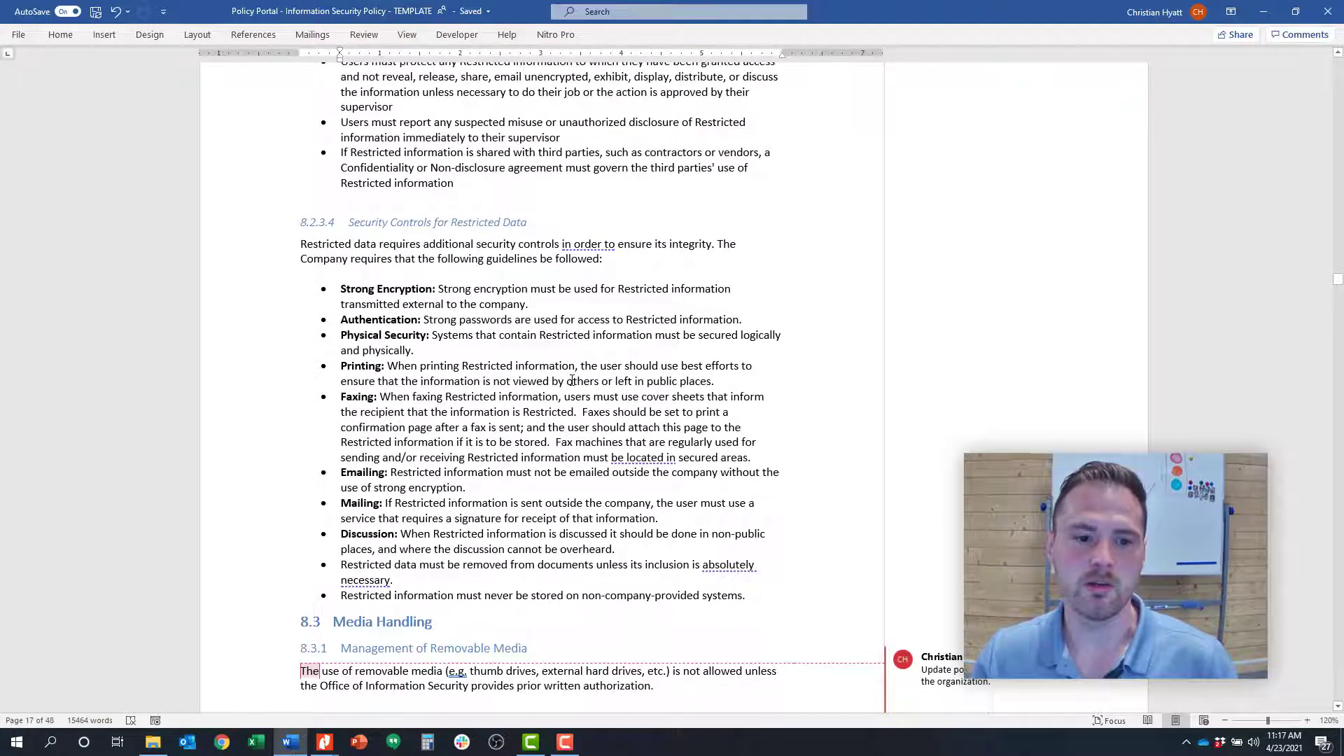